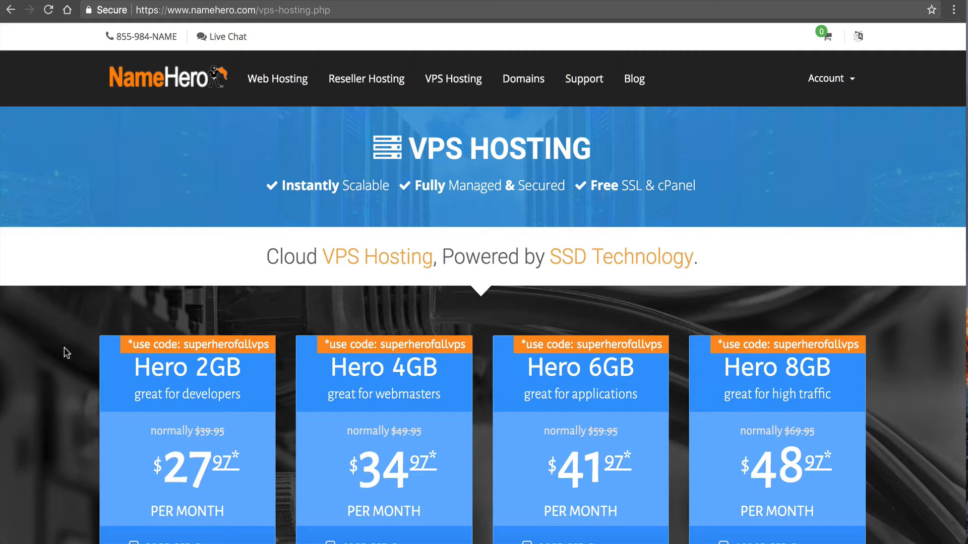
Step: Scroll the VPS Hosting page to compare the four Hero plans' specs, including the 2 Dedicated IPs line
{"action": "scroll", "scroll_direction": "down", "scroll_amount": 3}
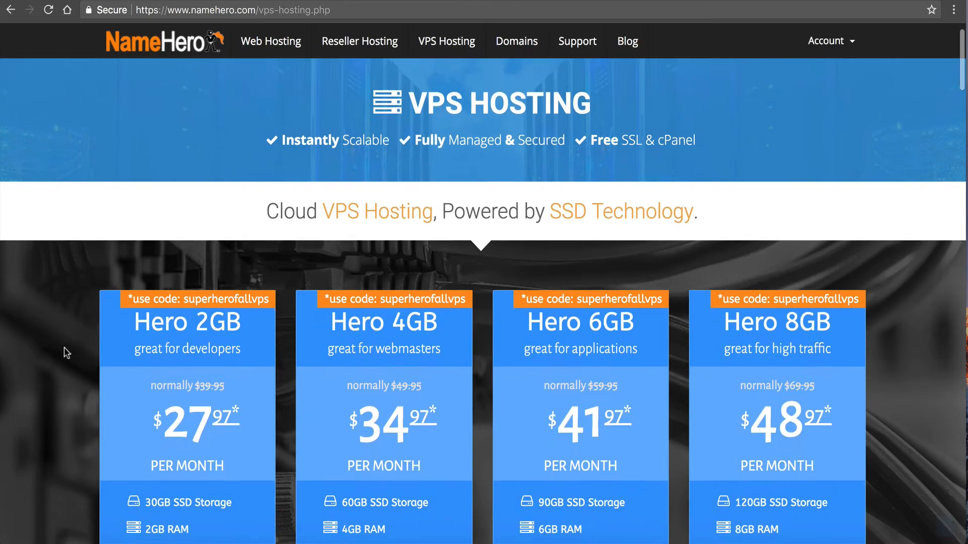
{"action": "scroll", "scroll_direction": "down", "scroll_amount": 3}
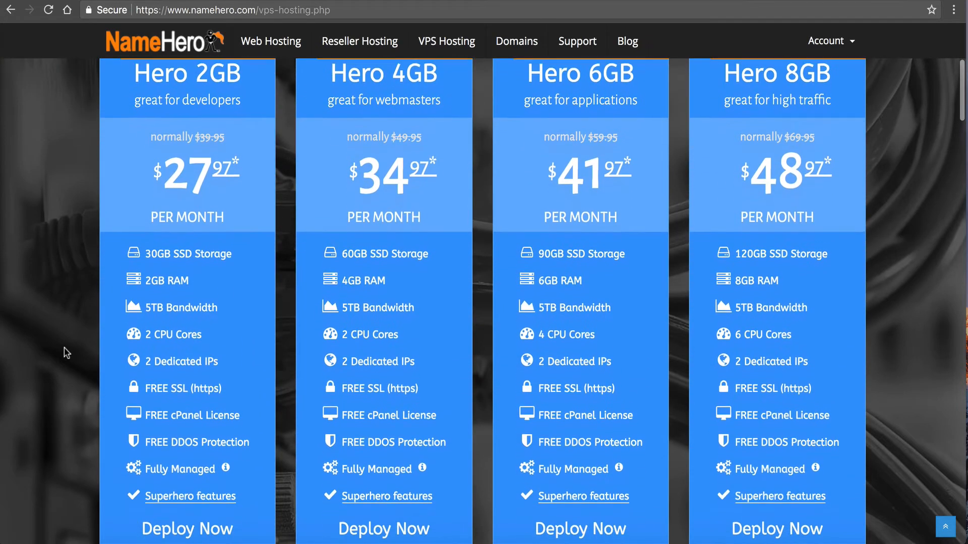
{"action": "scroll", "scroll_direction": "up", "scroll_amount": 3}
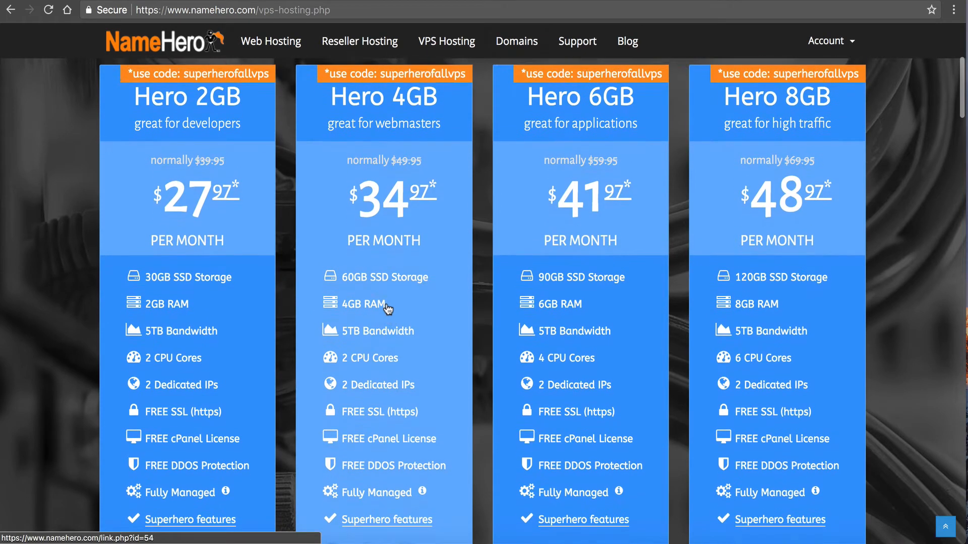
{"action": "mouse_move", "coordinate": [463, 111]}
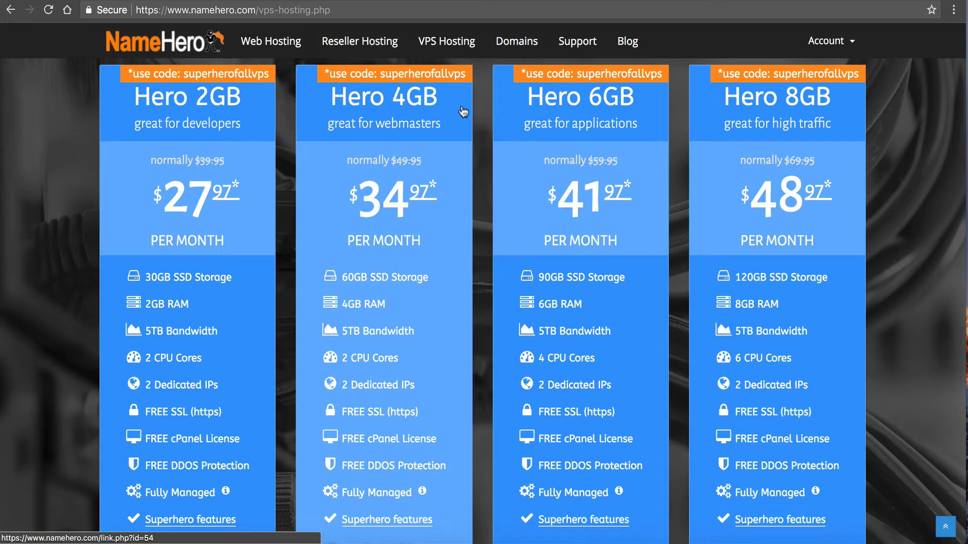
{"action": "mouse_move", "coordinate": [414, 112]}
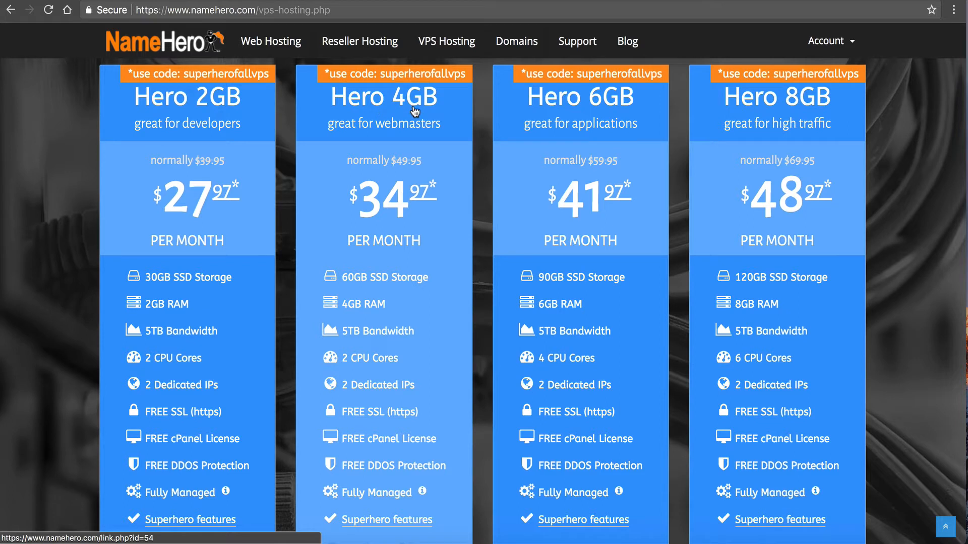
{"action": "mouse_move", "coordinate": [583, 112]}
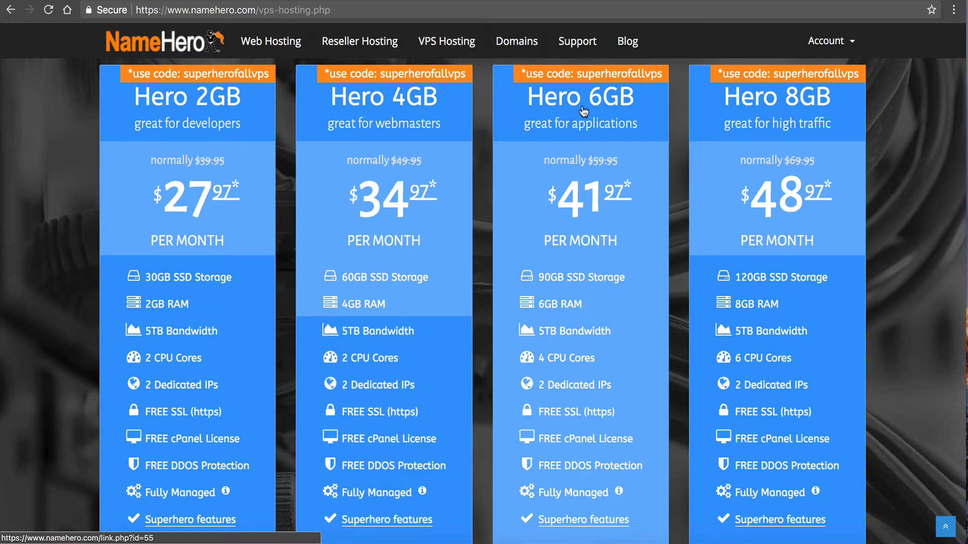
{"action": "mouse_move", "coordinate": [512, 127]}
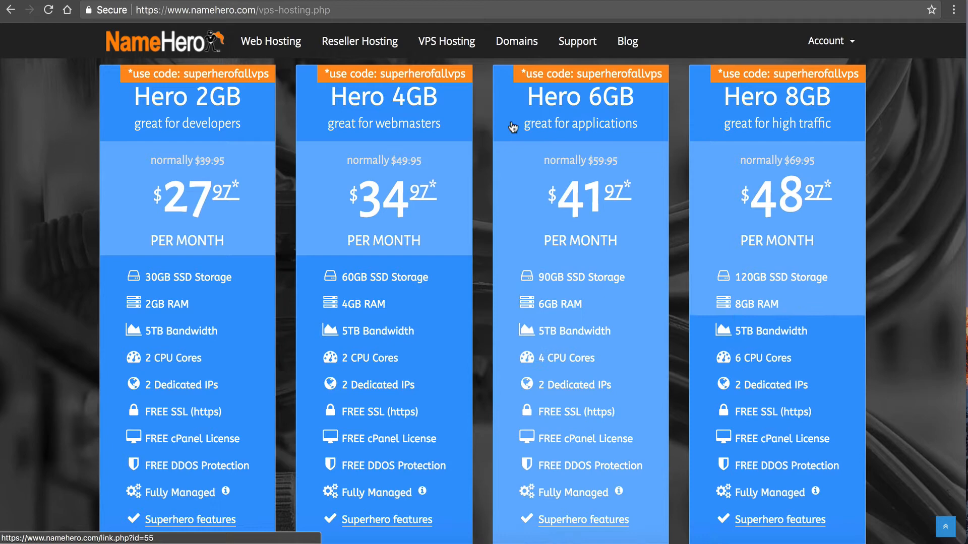
{"action": "mouse_move", "coordinate": [204, 146]}
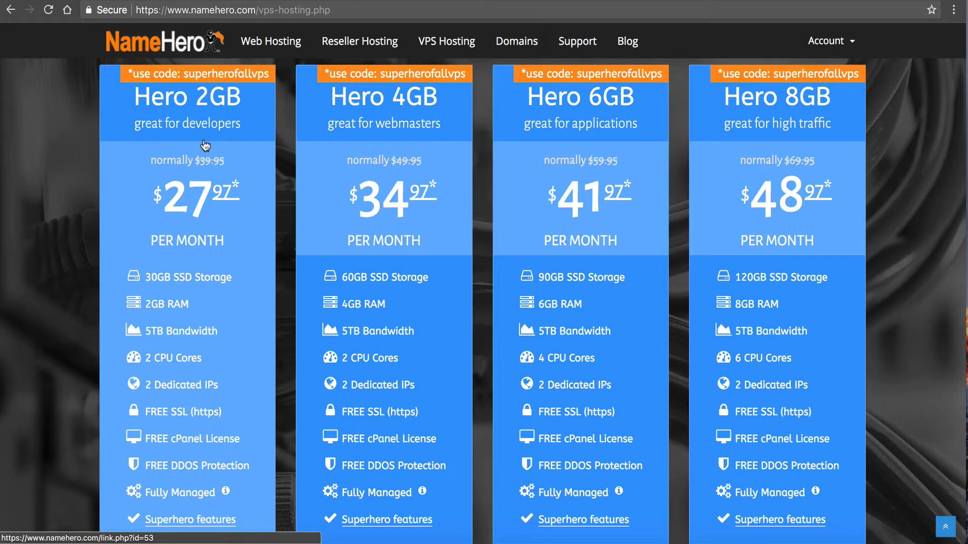
{"action": "mouse_move", "coordinate": [364, 188]}
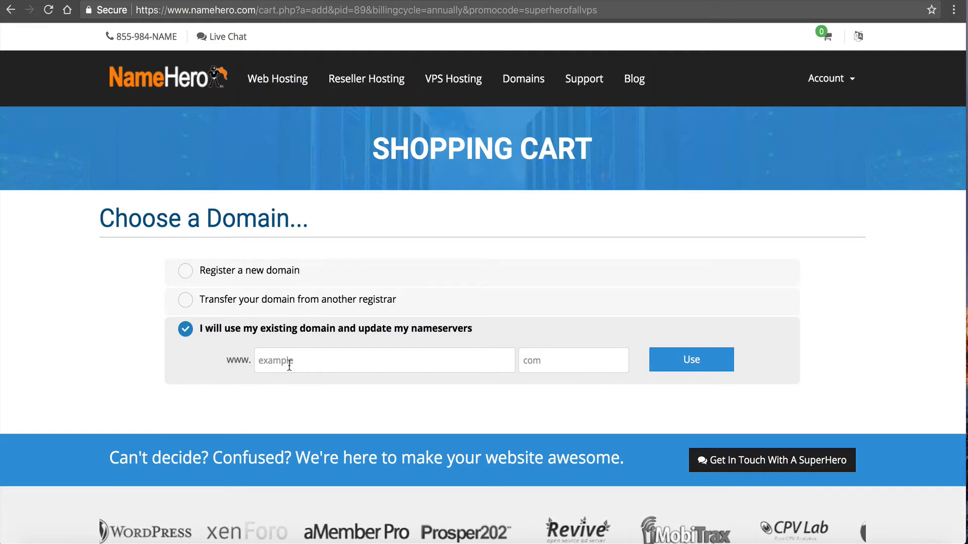
Step: Use existing domain namehero.org for the Hero 4GB order and continue to server configuration
{"action": "type", "text": "namehero"}
{"action": "type", "text": "org"}
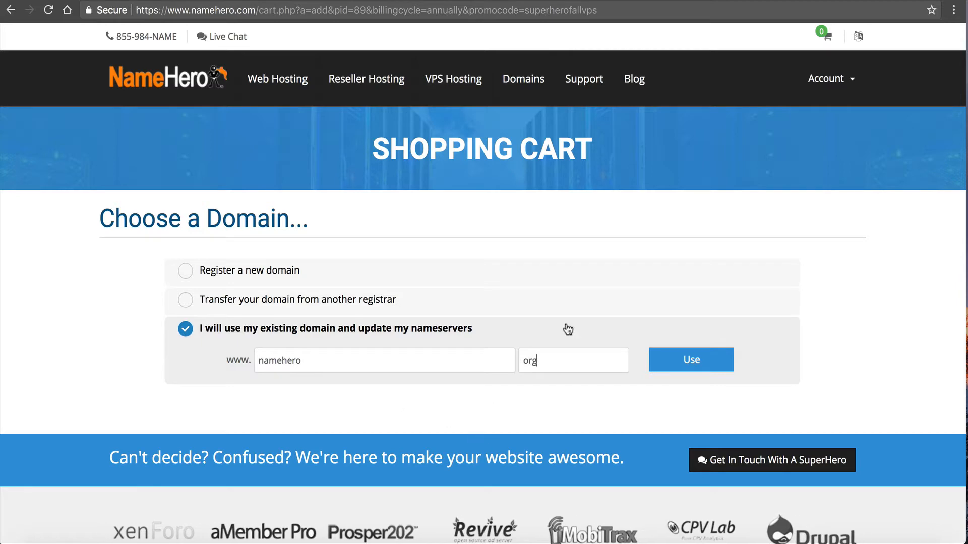
{"action": "left_click", "coordinate": [690, 359]}
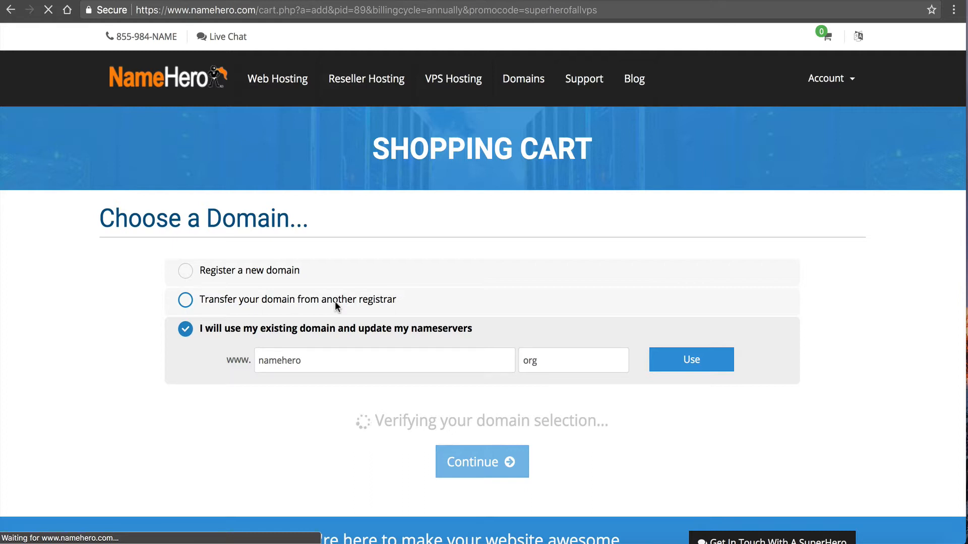
{"action": "left_click", "coordinate": [482, 461]}
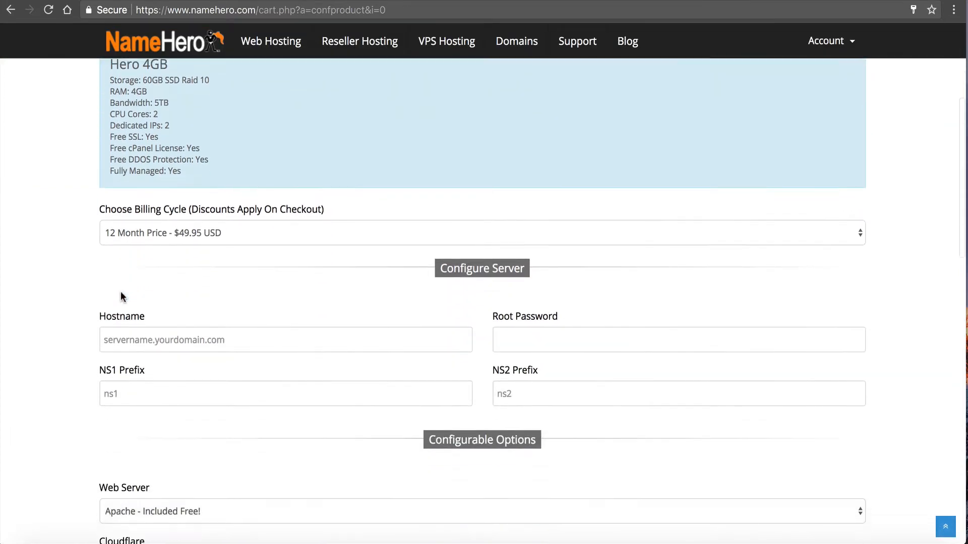
Step: Scroll to the Configurable Options showing dedicated IP choices from 2 free up to 8
{"action": "scroll", "scroll_direction": "down", "scroll_amount": 3}
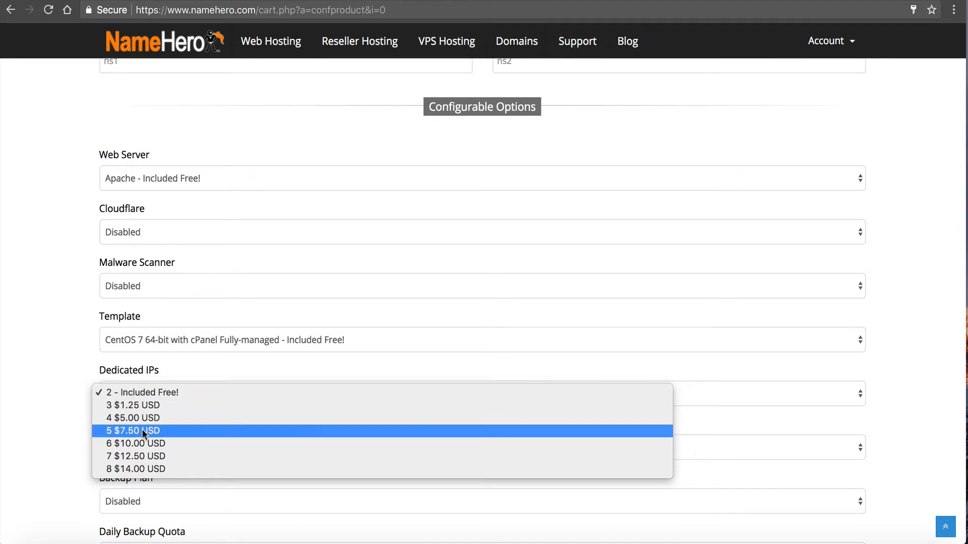
{"action": "mouse_move", "coordinate": [188, 456]}
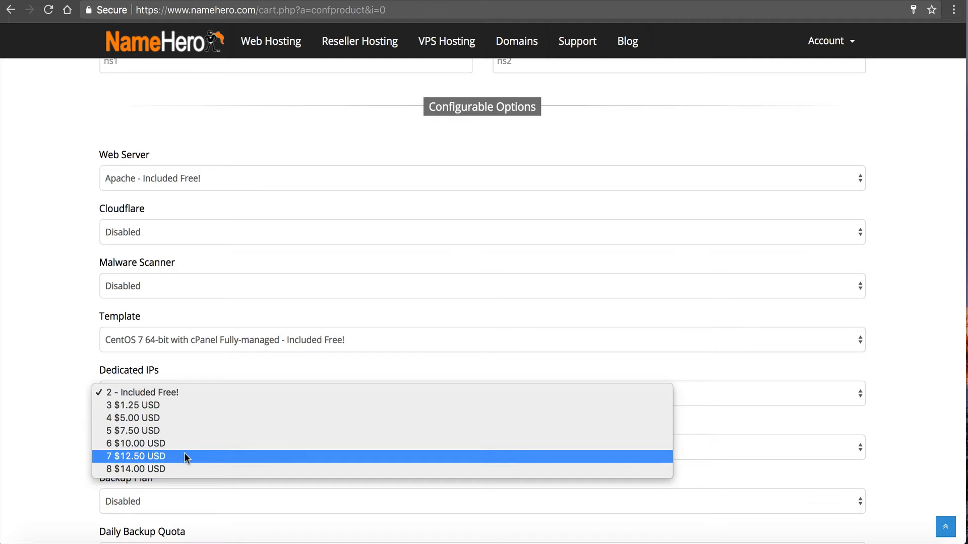
{"action": "mouse_move", "coordinate": [182, 469]}
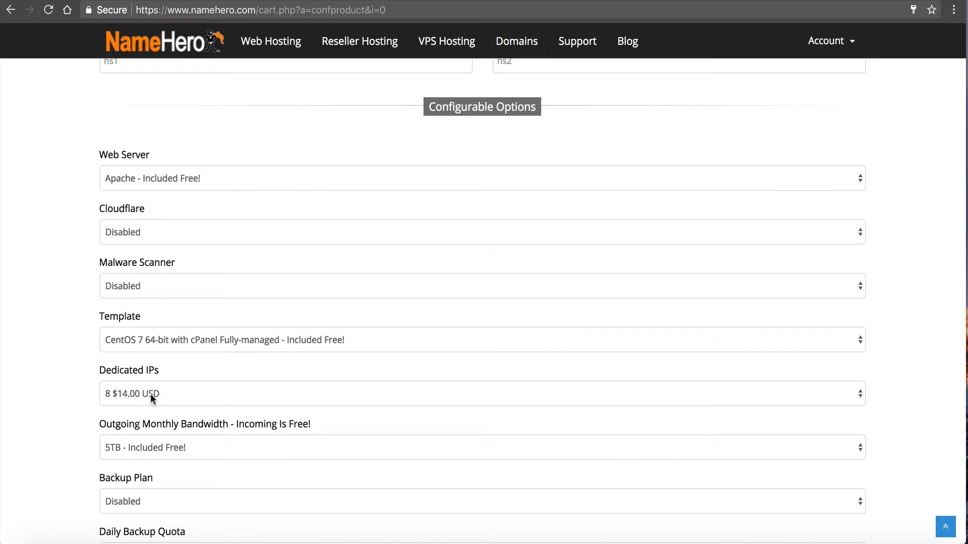
{"action": "mouse_move", "coordinate": [232, 398]}
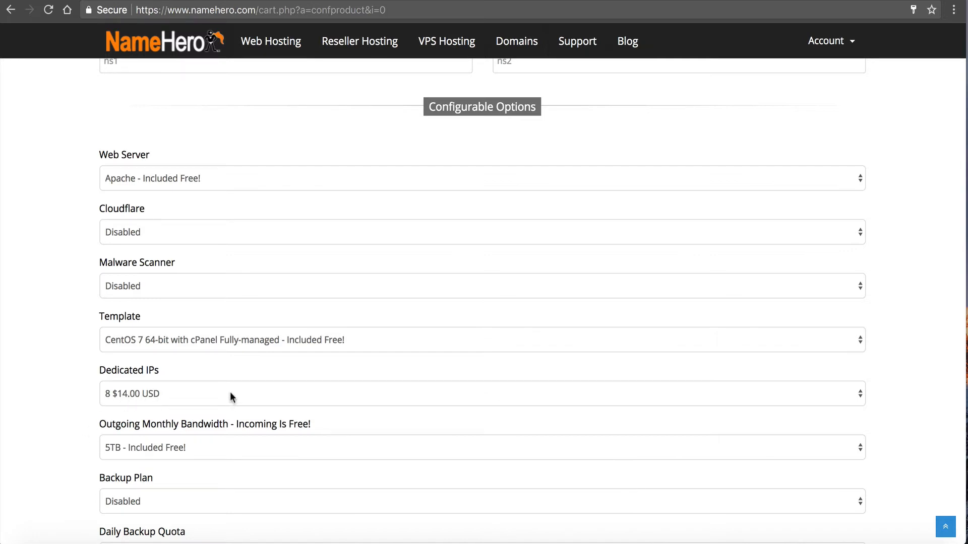
{"action": "mouse_move", "coordinate": [110, 418]}
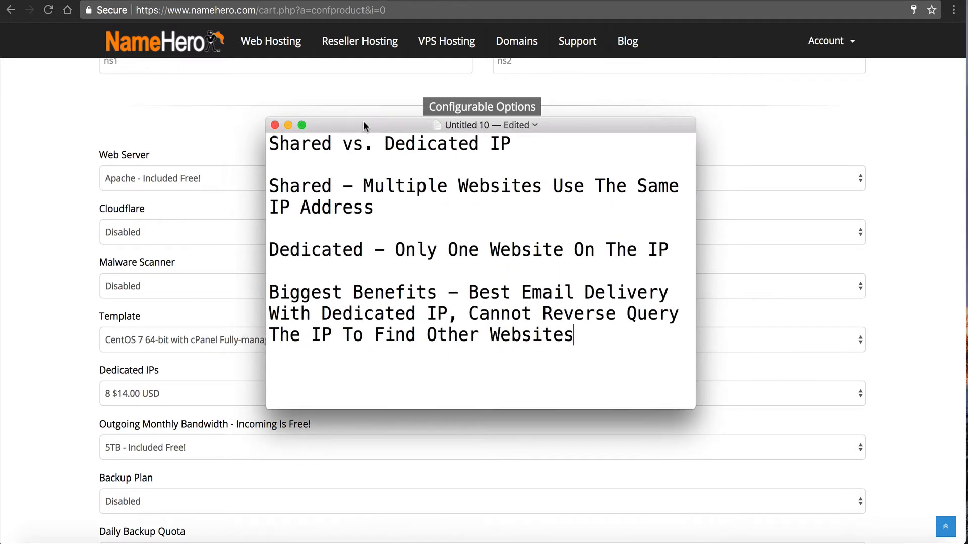
{"action": "mouse_move", "coordinate": [424, 224]}
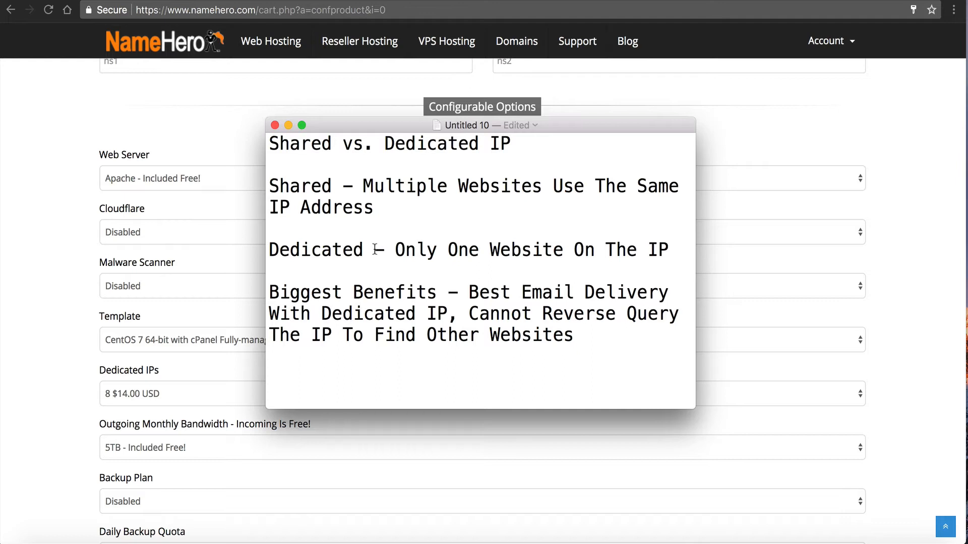
Step: Bring the 'Untitled 10' TextEdit note on shared vs. dedicated IPs to the front
{"action": "left_click", "coordinate": [270, 271]}
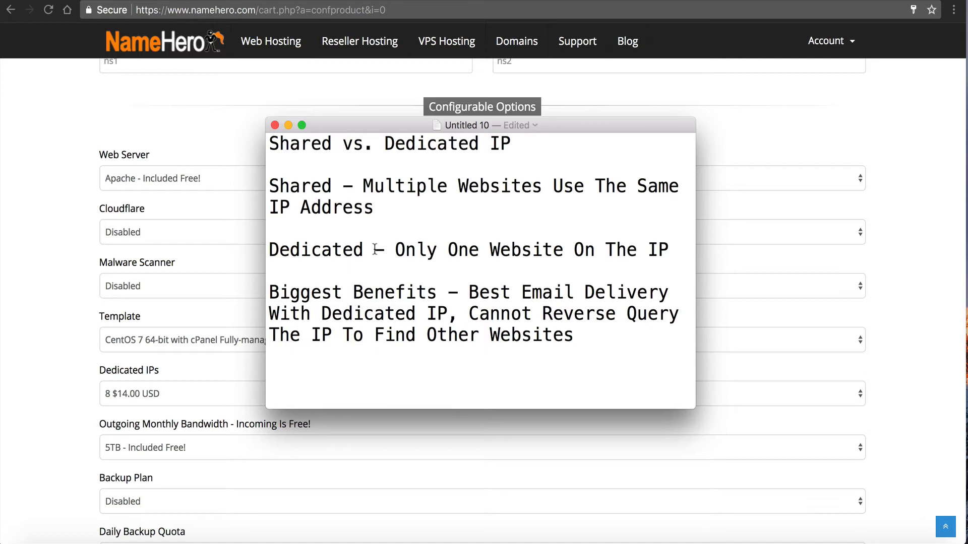
{"action": "left_click", "coordinate": [270, 271]}
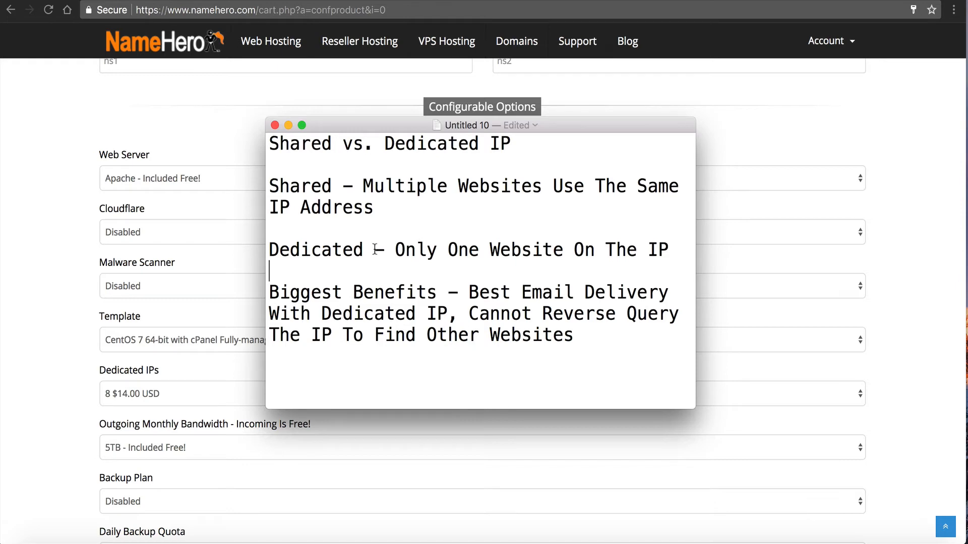
{"action": "mouse_move", "coordinate": [268, 271]}
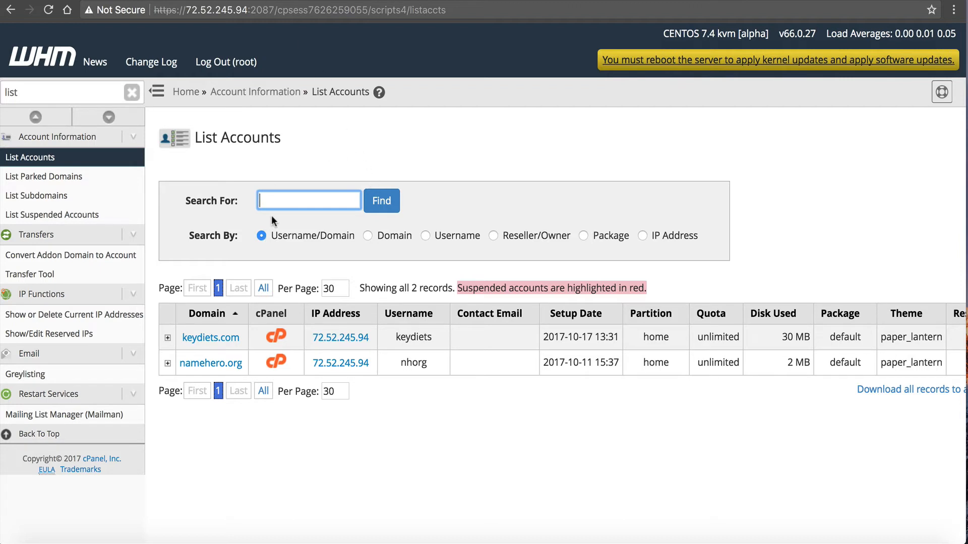
{"action": "mouse_move", "coordinate": [210, 338]}
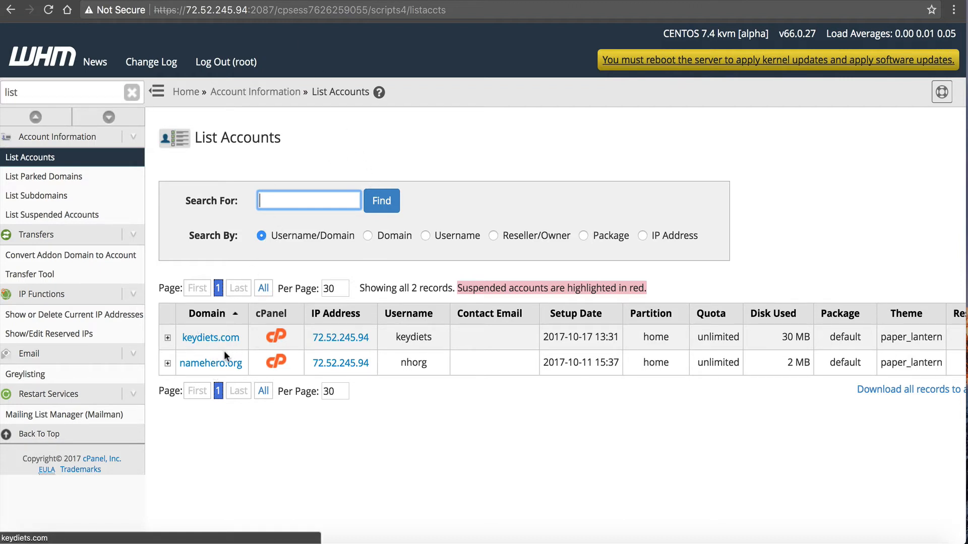
{"action": "mouse_move", "coordinate": [164, 357]}
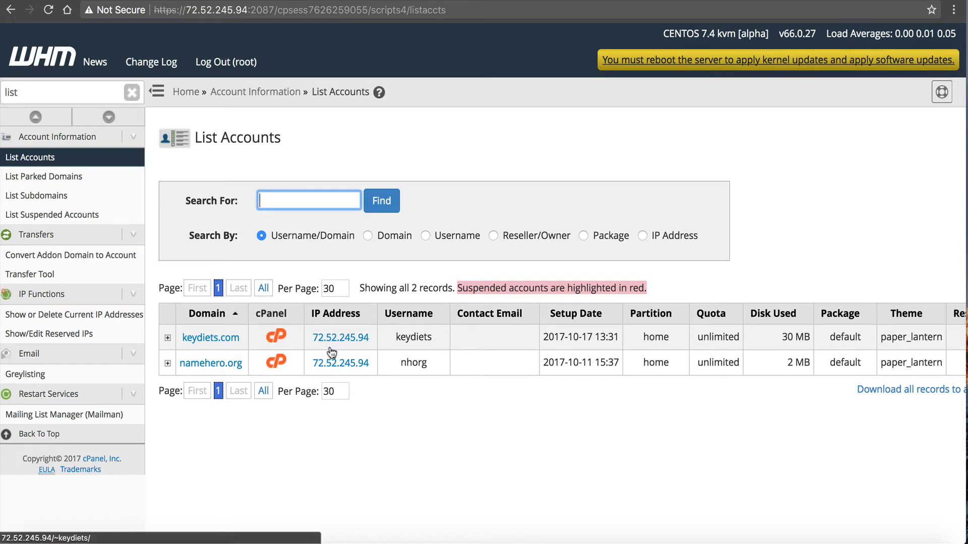
{"action": "mouse_move", "coordinate": [303, 338]}
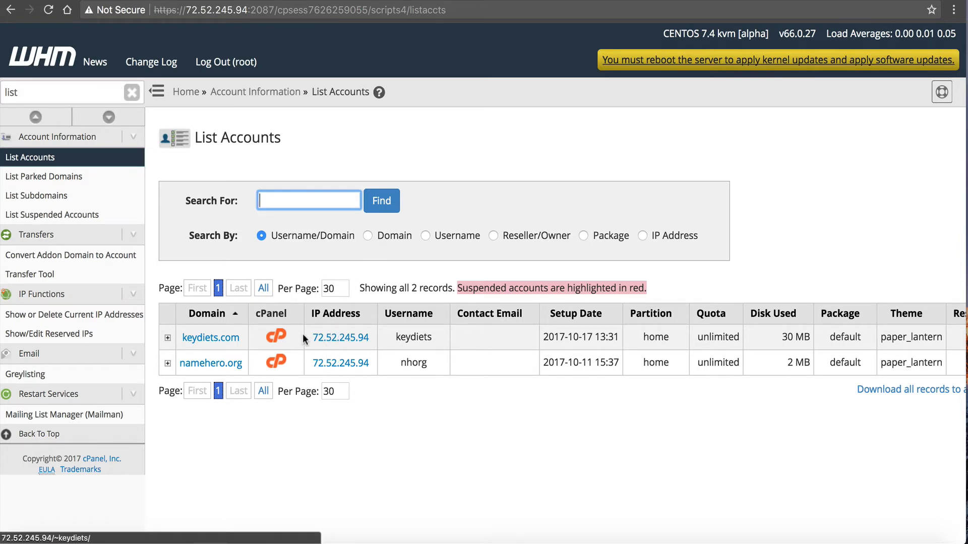
{"action": "mouse_move", "coordinate": [349, 352]}
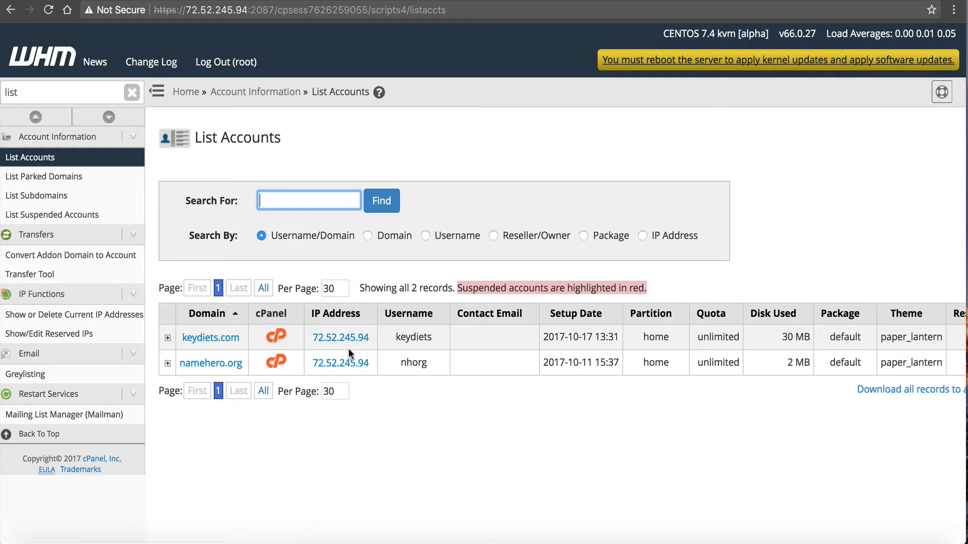
{"action": "mouse_move", "coordinate": [340, 362]}
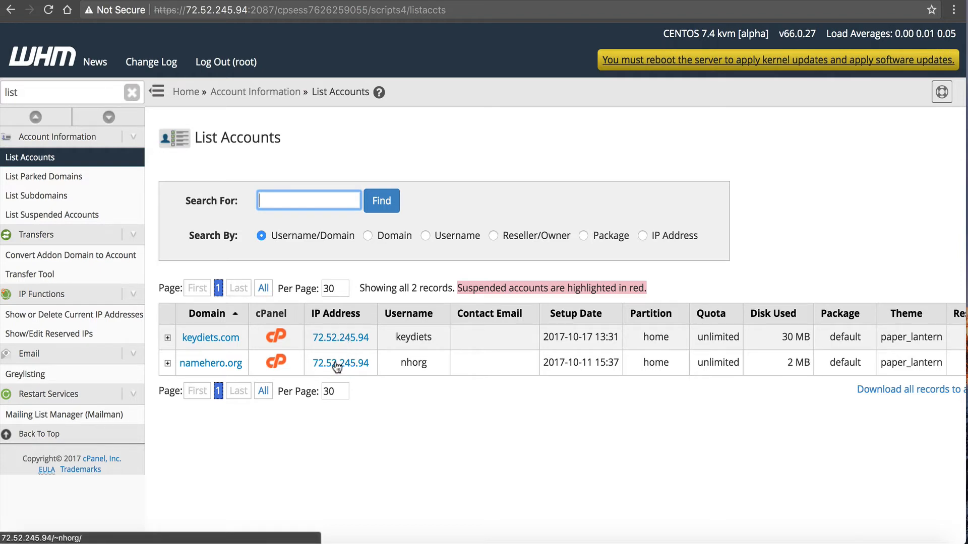
{"action": "mouse_move", "coordinate": [300, 271]}
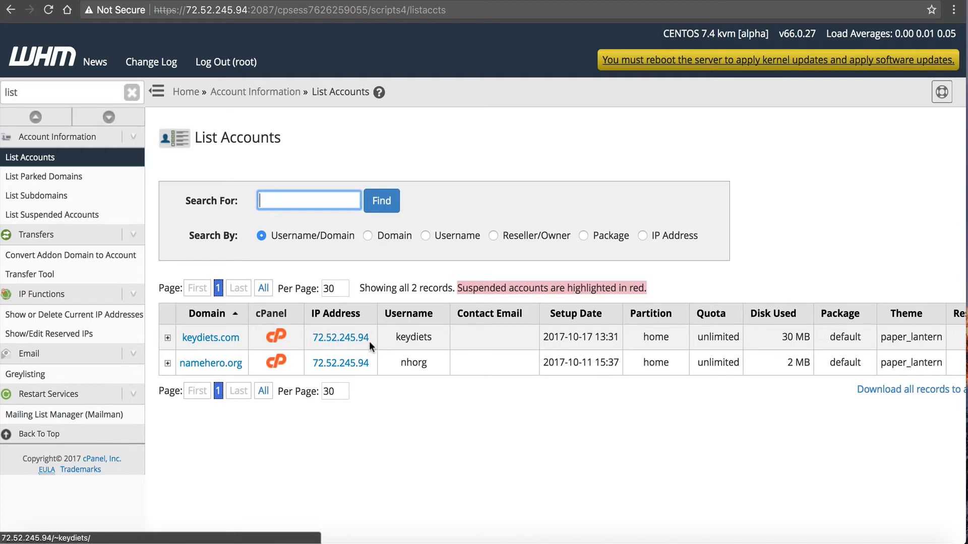
{"action": "mouse_move", "coordinate": [349, 384]}
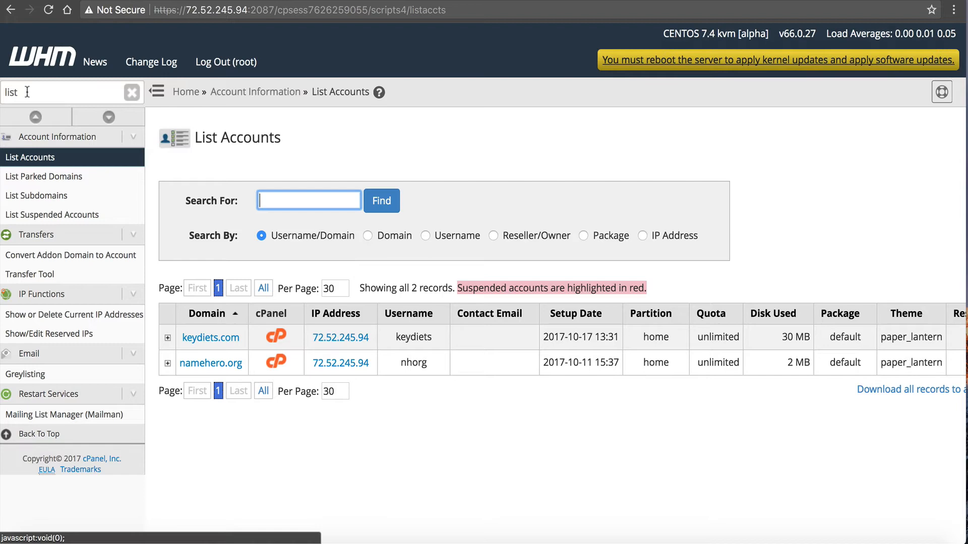
Step: Filter the WHM sidebar with 'crea' to find the Create a New Account tool
{"action": "type", "text": "crea"}
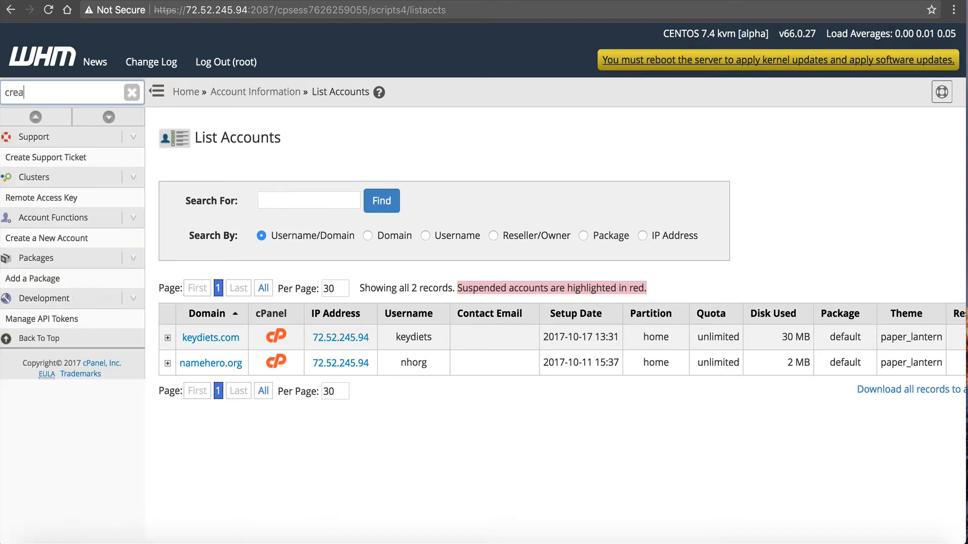
Step: Start a new account with Dedicated IP enabled and 72.52.245.96 as its address
{"action": "left_click", "coordinate": [45, 238]}
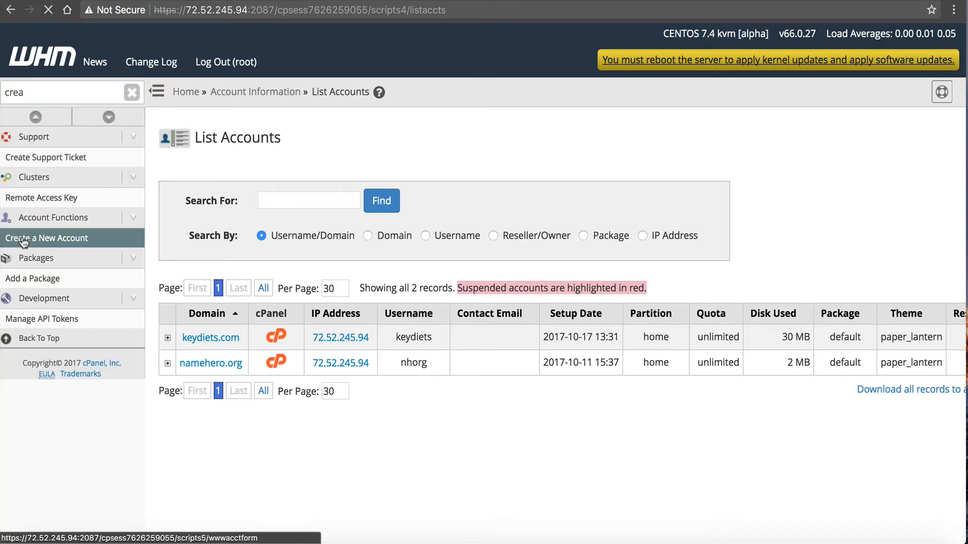
{"action": "left_click", "coordinate": [47, 238]}
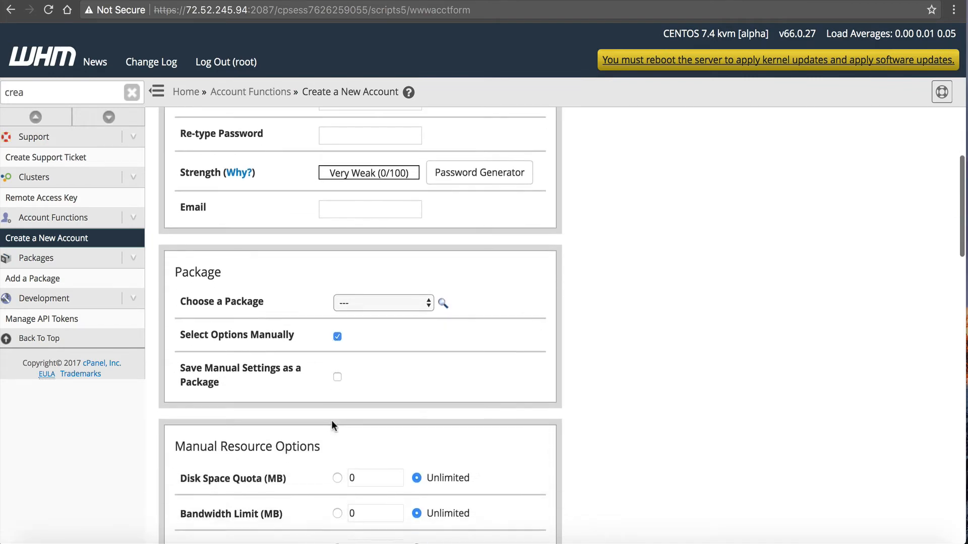
{"action": "scroll", "scroll_direction": "down", "scroll_amount": 3}
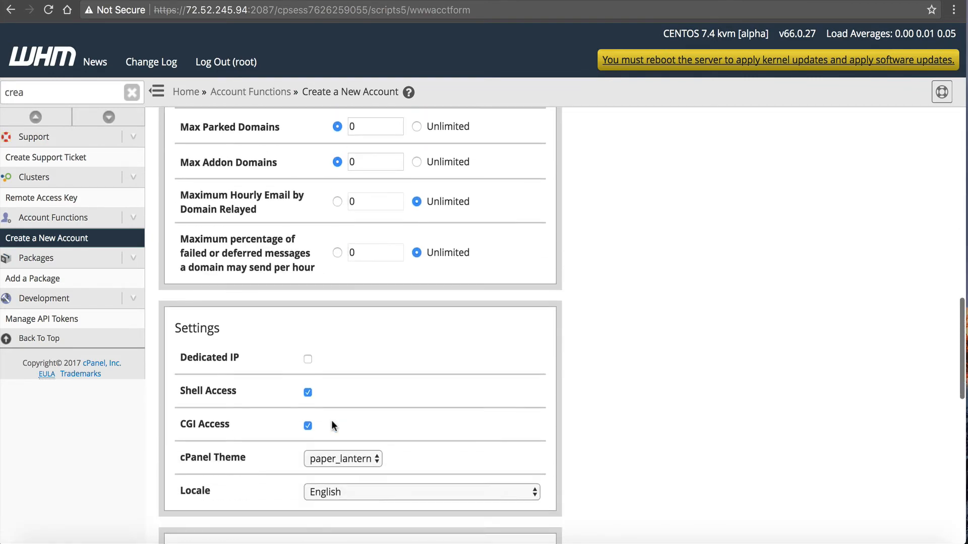
{"action": "left_click", "coordinate": [308, 359]}
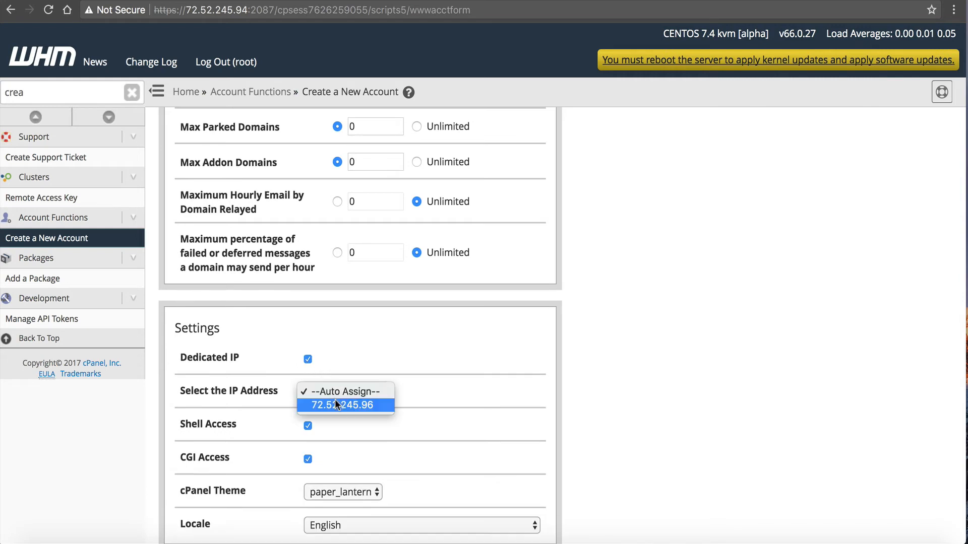
{"action": "left_click", "coordinate": [345, 405]}
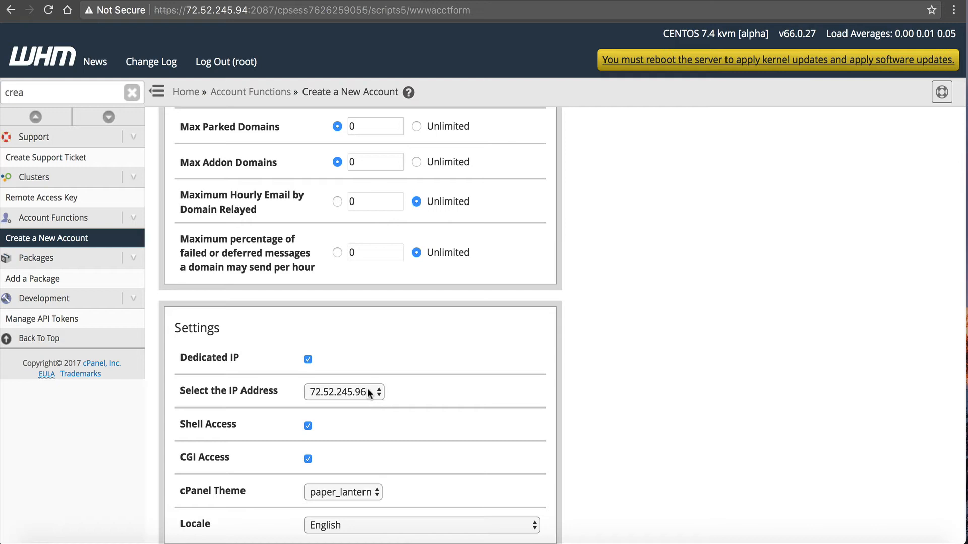
{"action": "mouse_move", "coordinate": [370, 398]}
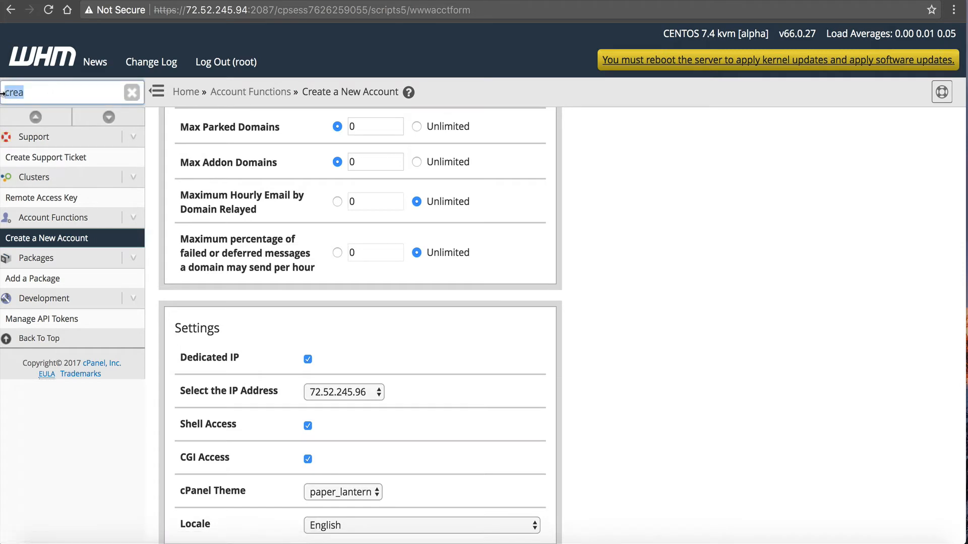
Step: View Show IP Address Usage: 72.52.245.94 hosts both domains, 72.52.245.96 unused; then search 'change'
{"action": "type", "text": "show"}
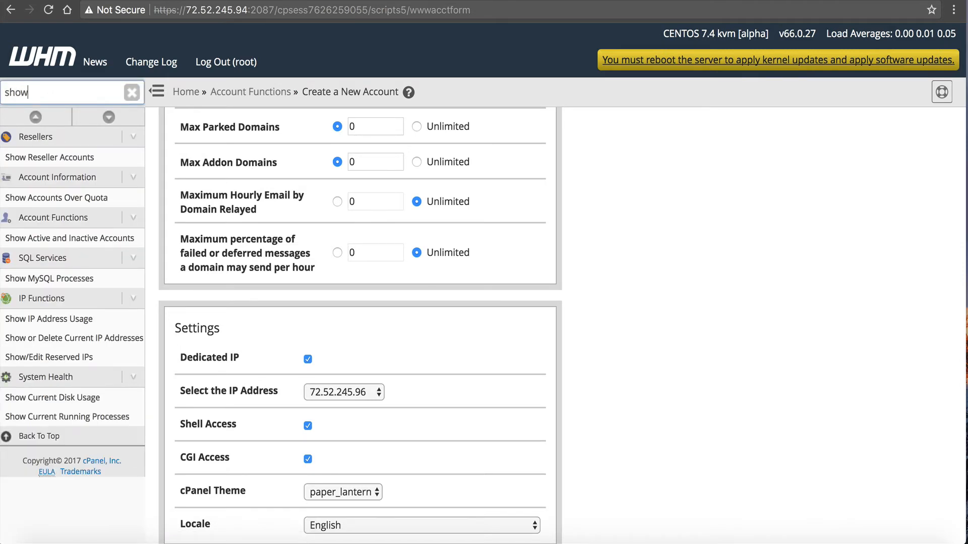
{"action": "mouse_move", "coordinate": [49, 318]}
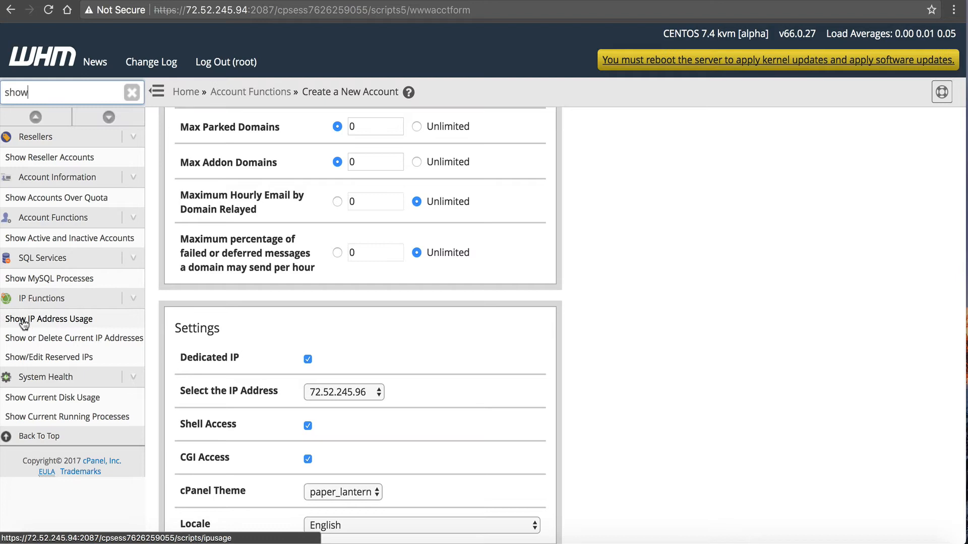
{"action": "left_click", "coordinate": [49, 319]}
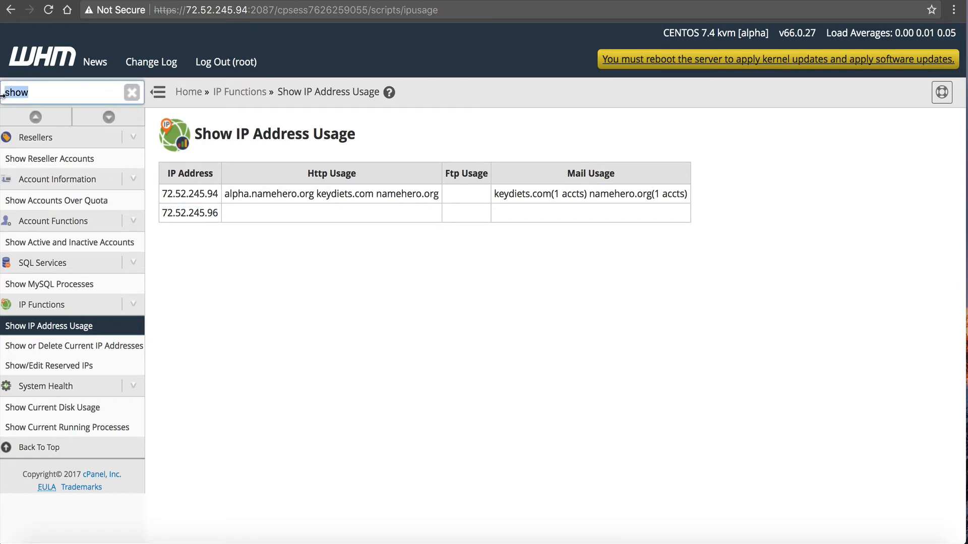
{"action": "type", "text": "change"}
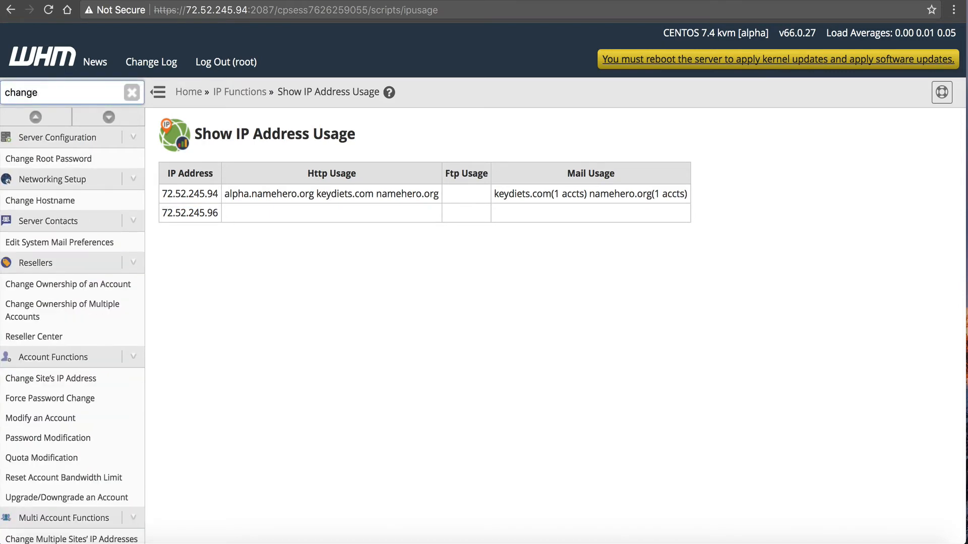
Step: Open Change Site's IP Address and select keydiets.com as the site to change
{"action": "left_click", "coordinate": [52, 378]}
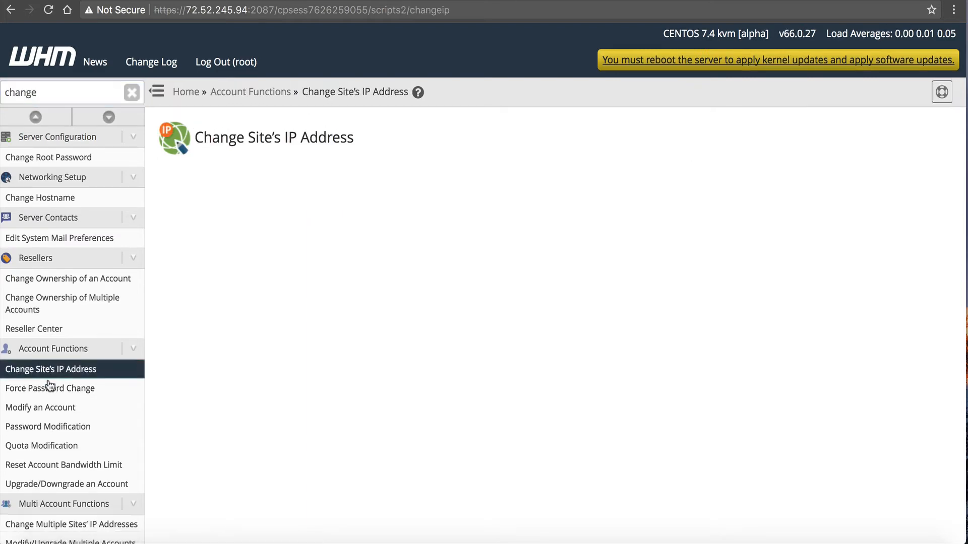
{"action": "left_click", "coordinate": [50, 369]}
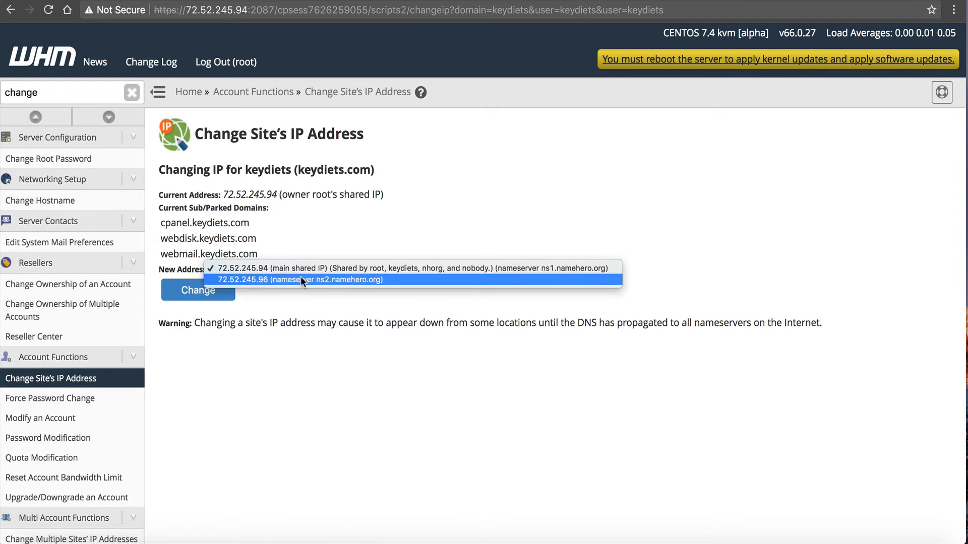
{"action": "mouse_move", "coordinate": [342, 289]}
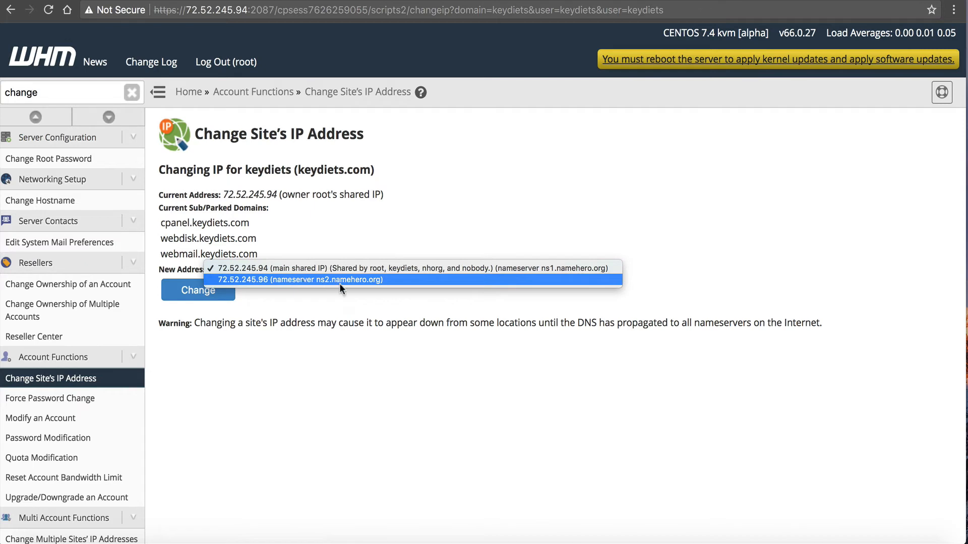
{"action": "mouse_move", "coordinate": [360, 289]}
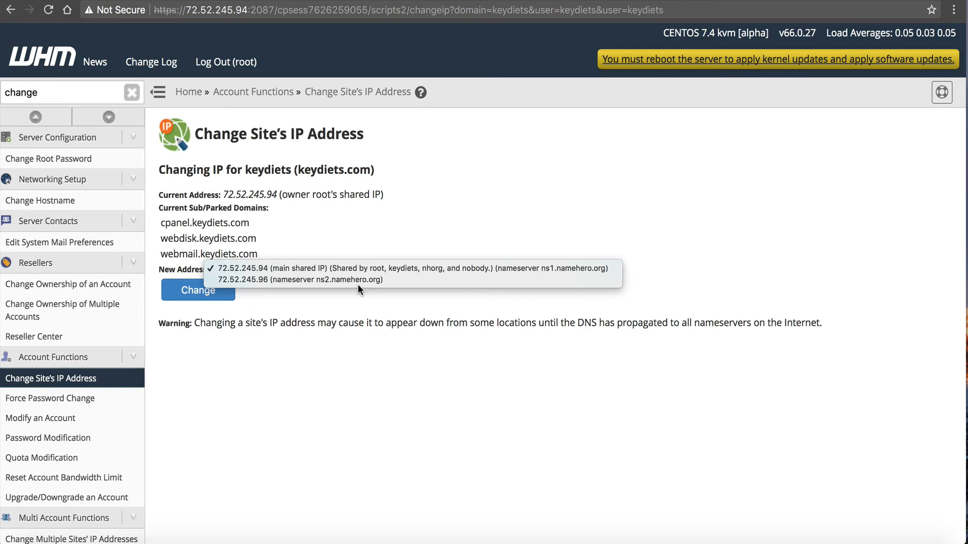
{"action": "mouse_move", "coordinate": [308, 274]}
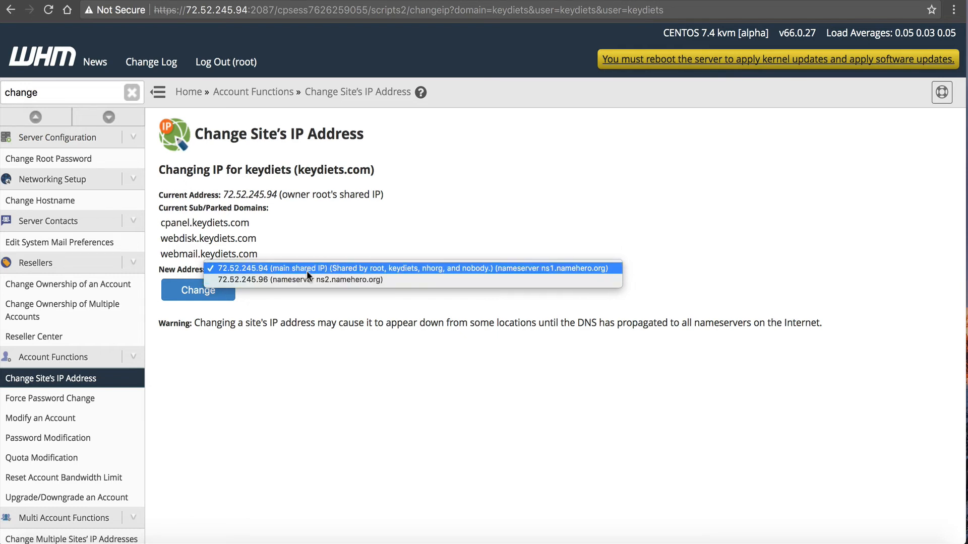
{"action": "mouse_move", "coordinate": [412, 248]}
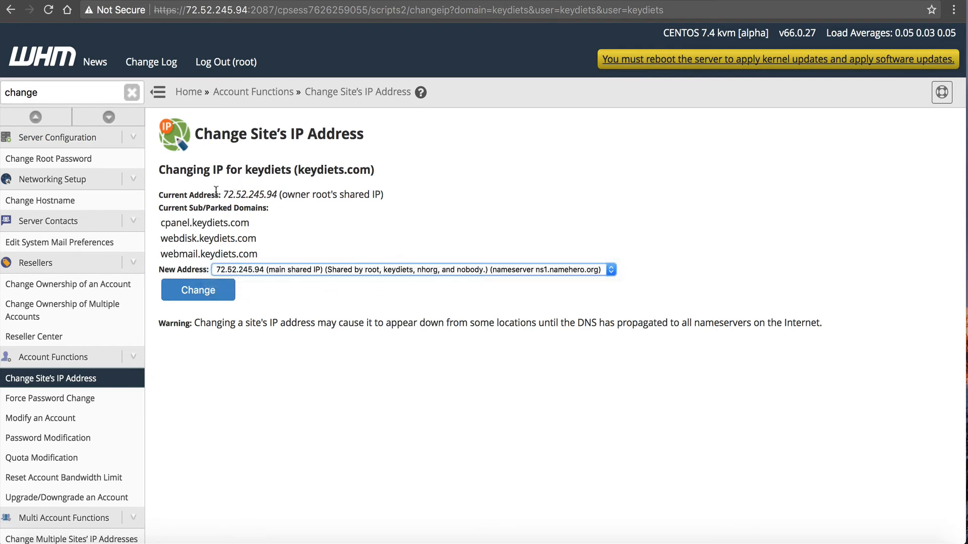
{"action": "double_click", "coordinate": [251, 194]}
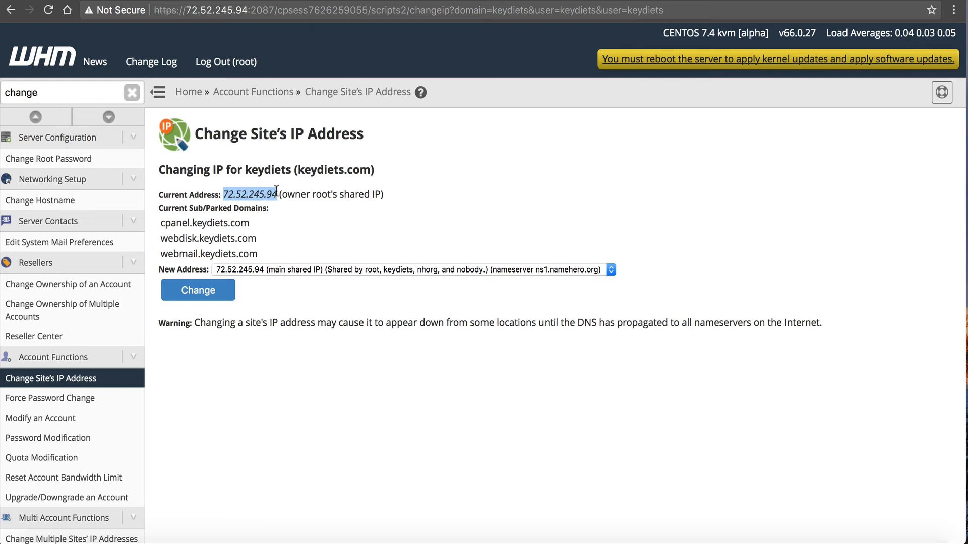
{"action": "mouse_move", "coordinate": [435, 277]}
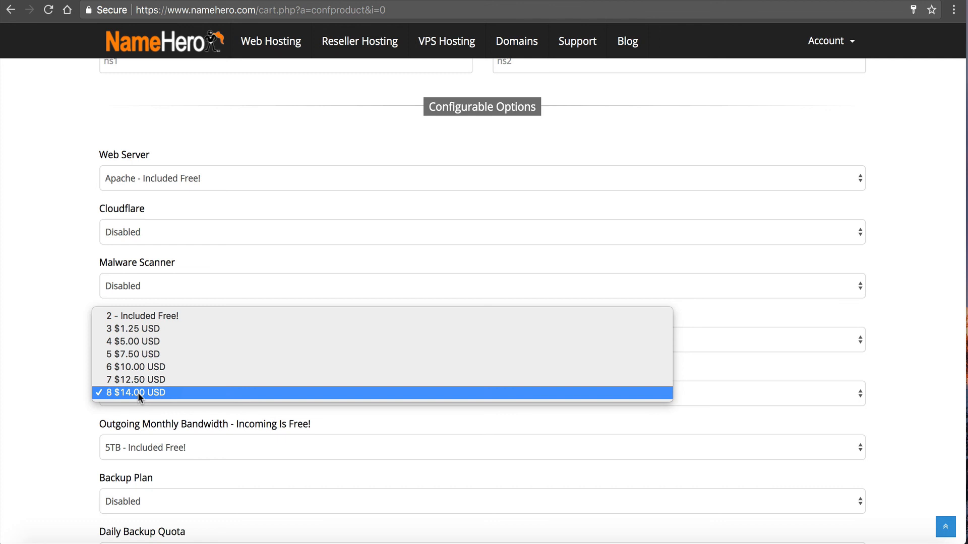
{"action": "mouse_move", "coordinate": [145, 402]}
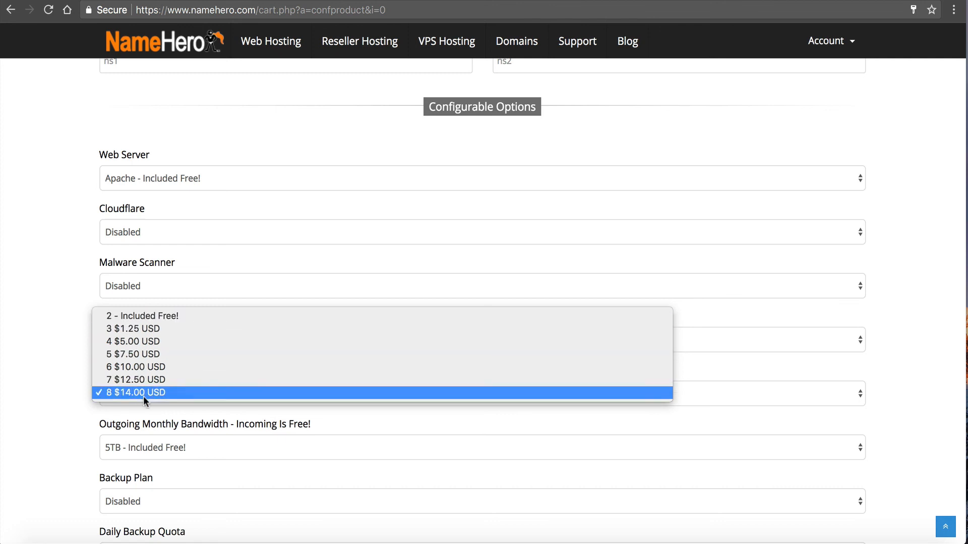
{"action": "mouse_move", "coordinate": [174, 381]}
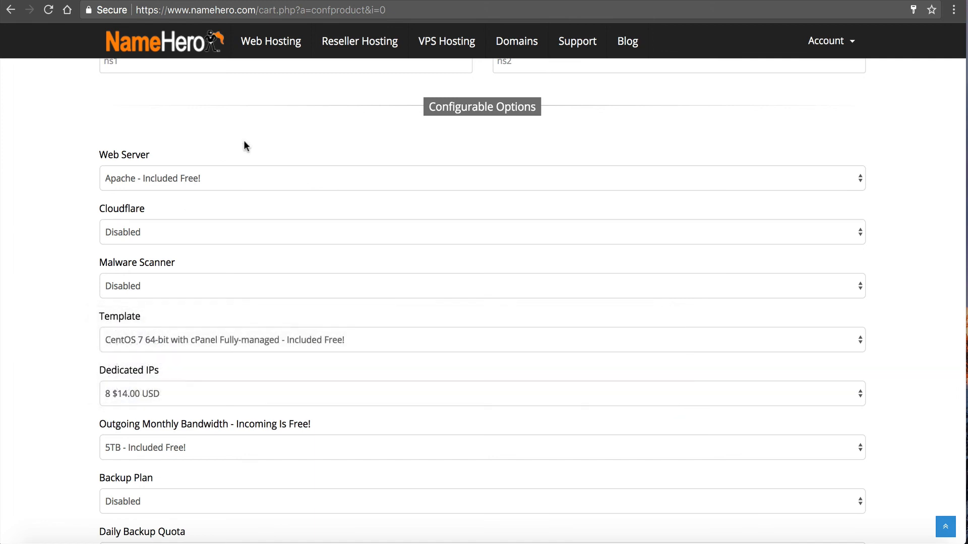
{"action": "mouse_move", "coordinate": [291, 125]}
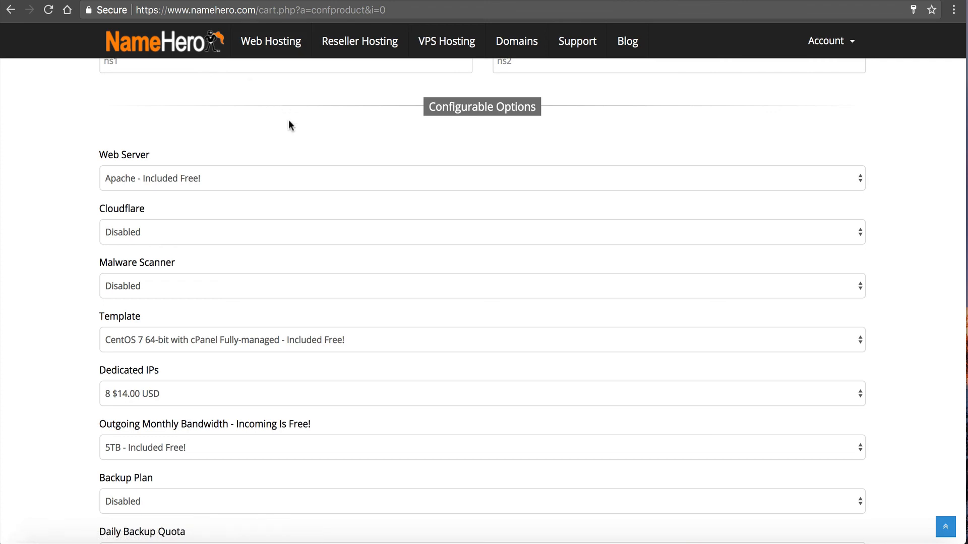
{"action": "mouse_move", "coordinate": [296, 181]}
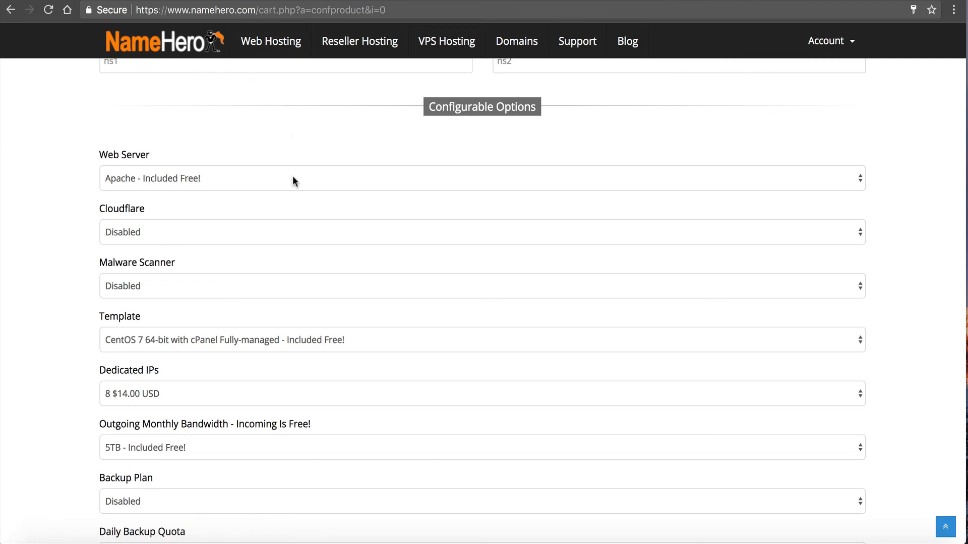
Step: Scroll the Hero 4GB cart page back to the top after choosing 8 dedicated IPs
{"action": "scroll", "scroll_direction": "up", "scroll_amount": 3}
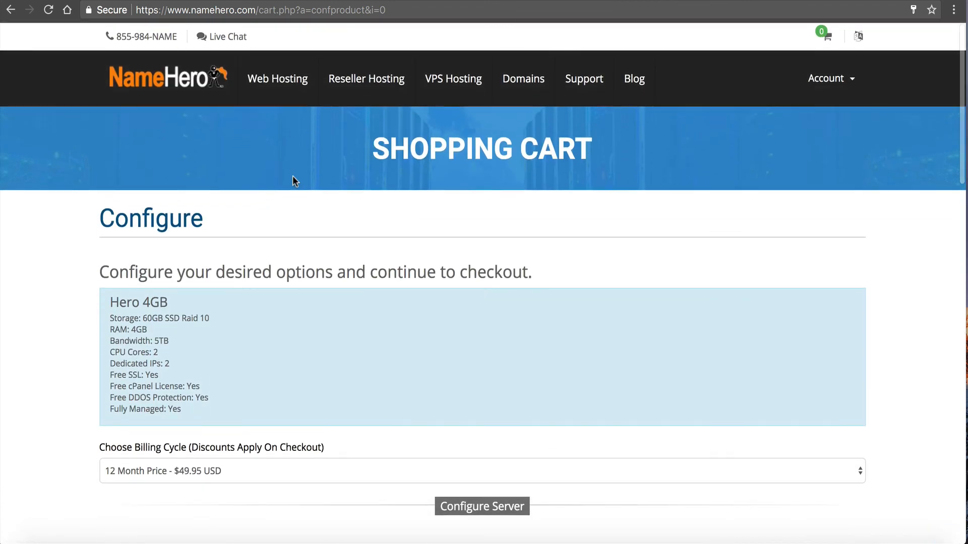